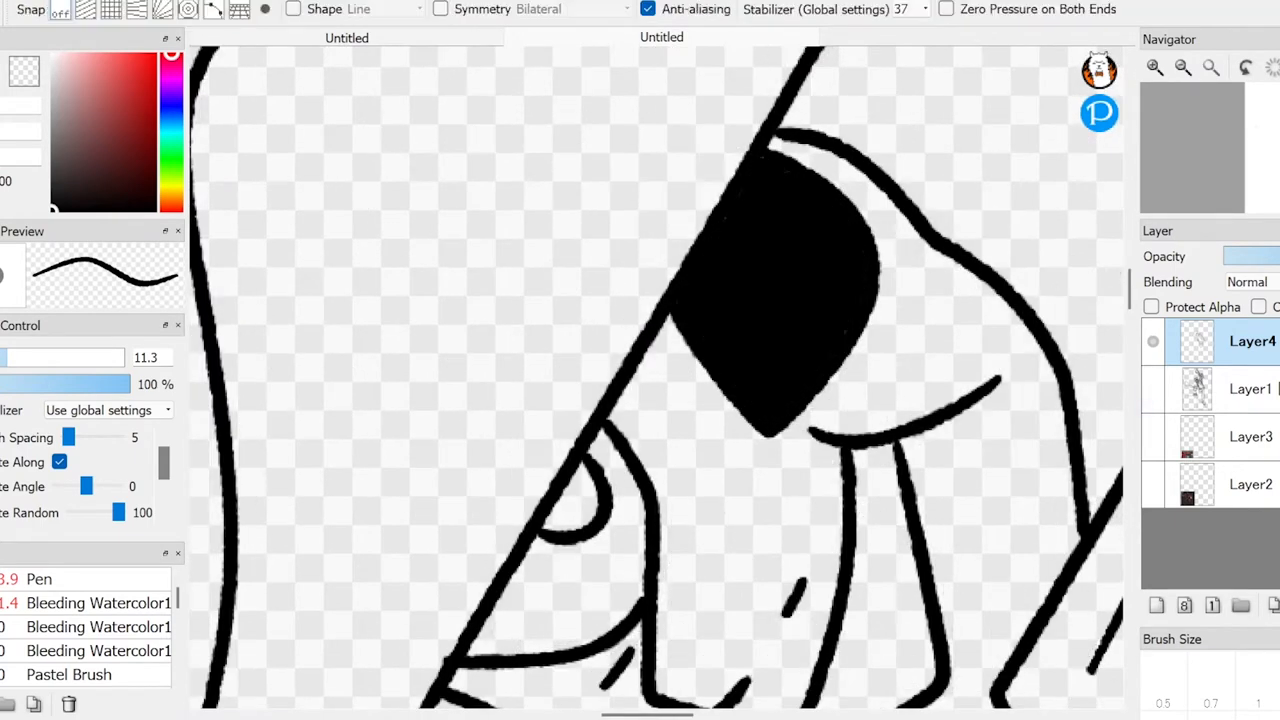
Step: Ink black lineart for the hat, eyepatch and face, then start the block's straight edges
scroll(down, 3)
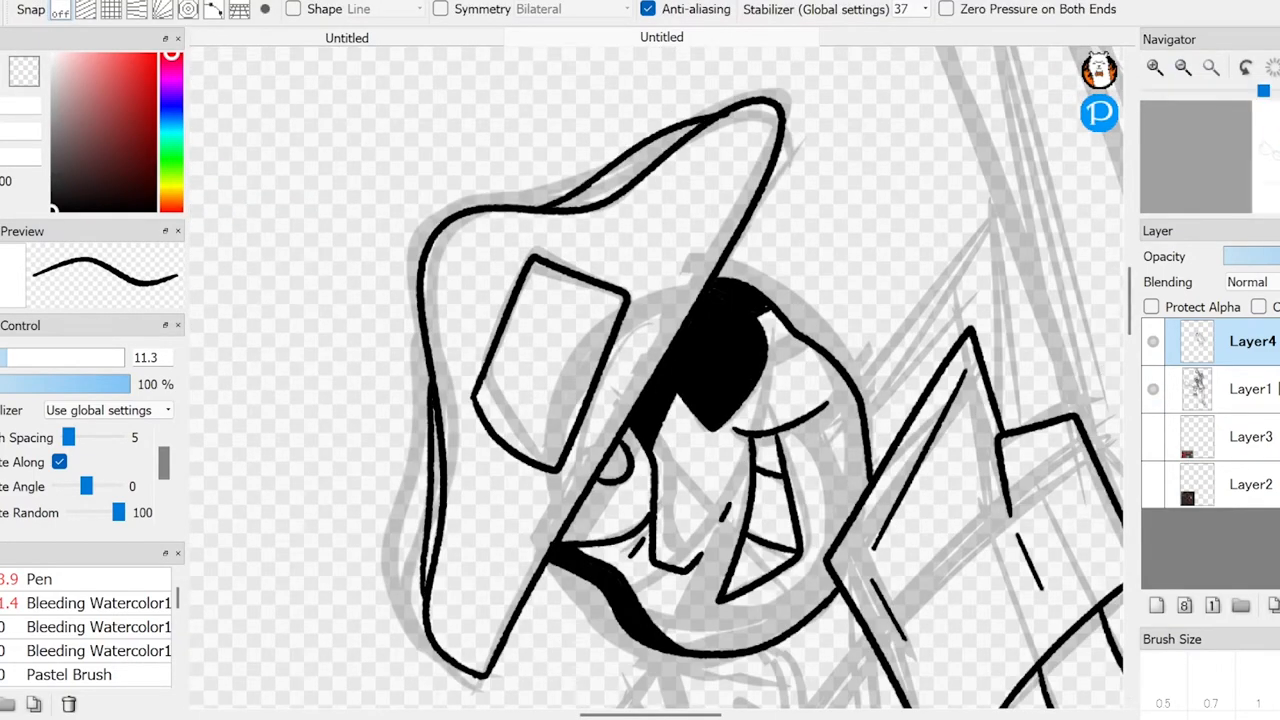
scroll(down, 3)
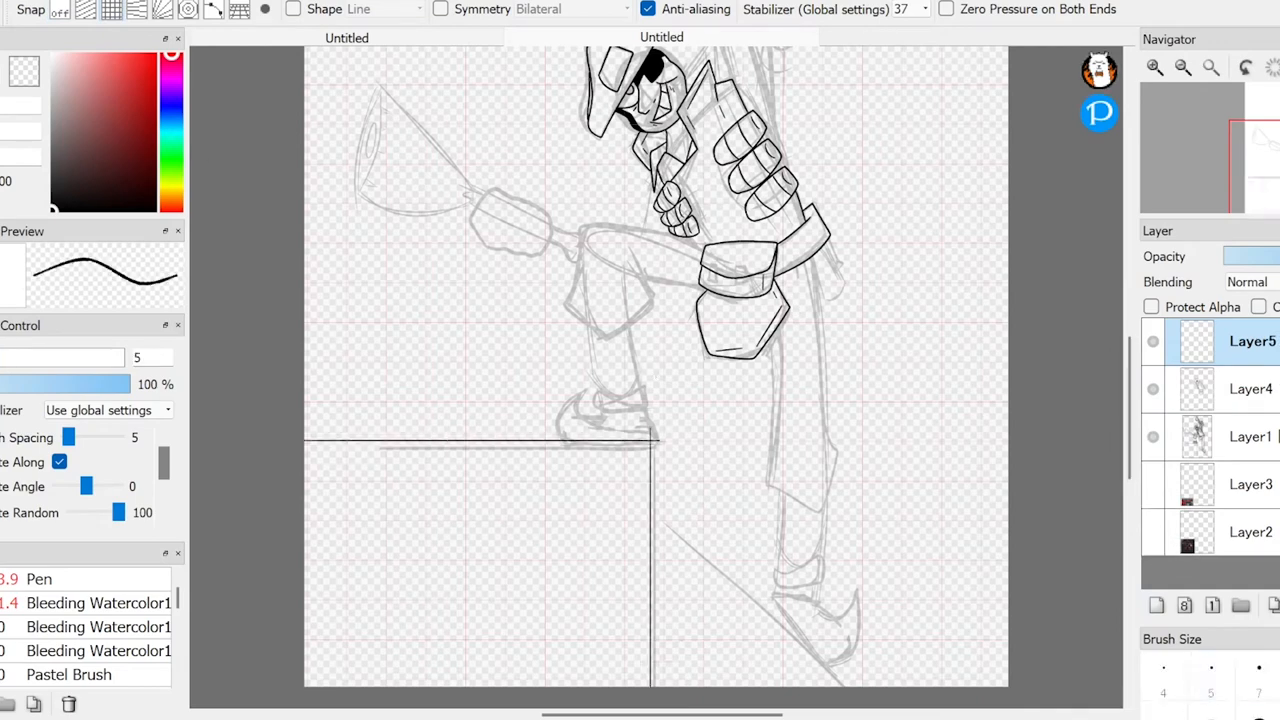
Step: Ink the arm, glove and leg outlines, then erase the overlapping strokes where the strap crosses
click(383, 9)
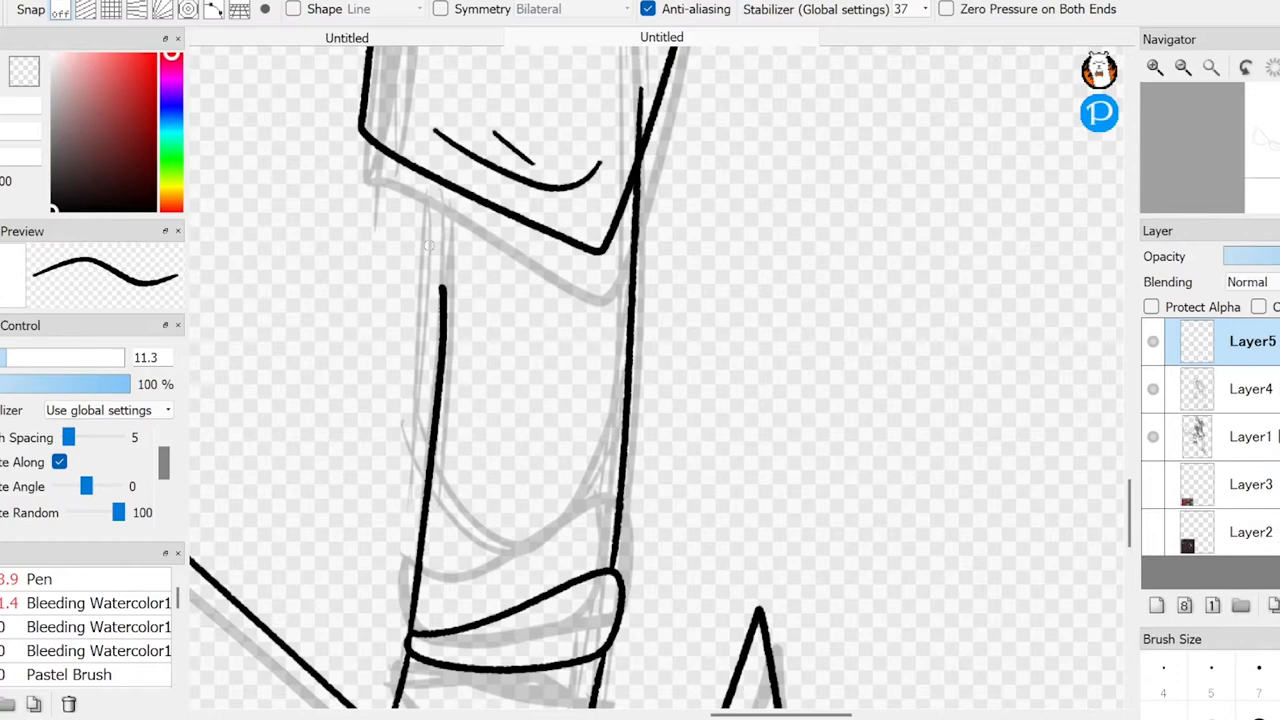
click(60, 579)
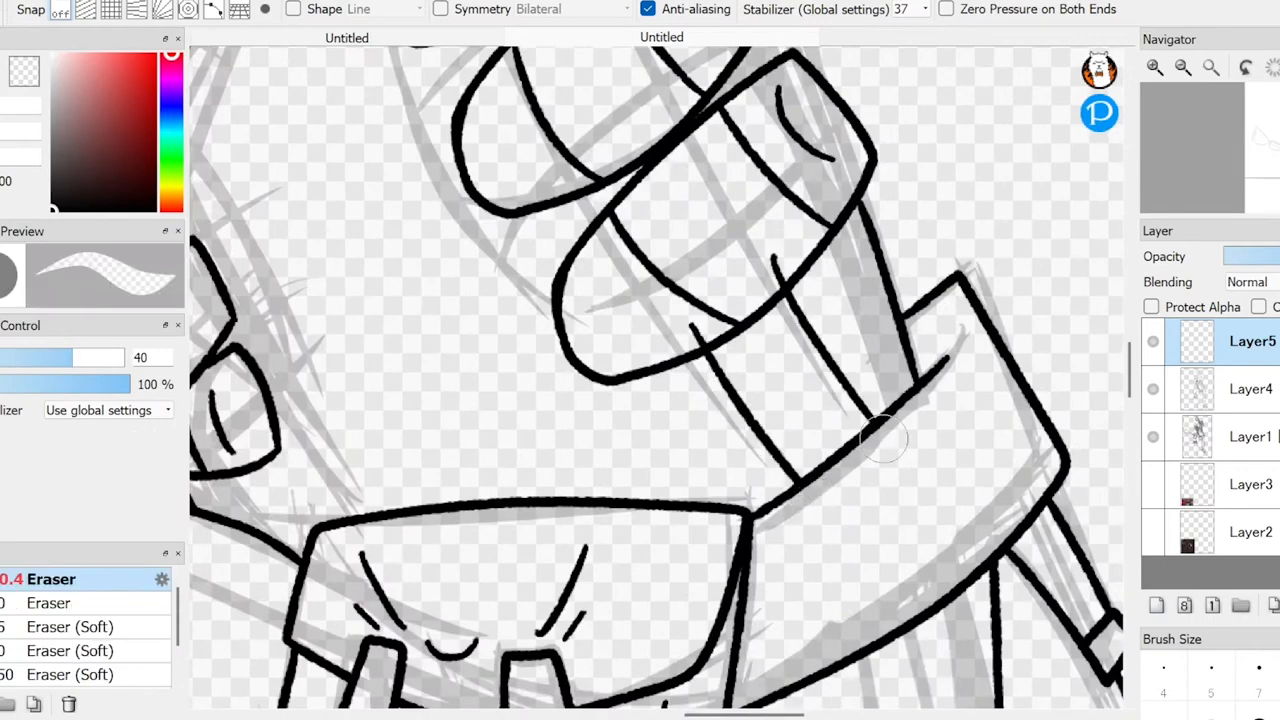
drag(880, 440, 1000, 475)
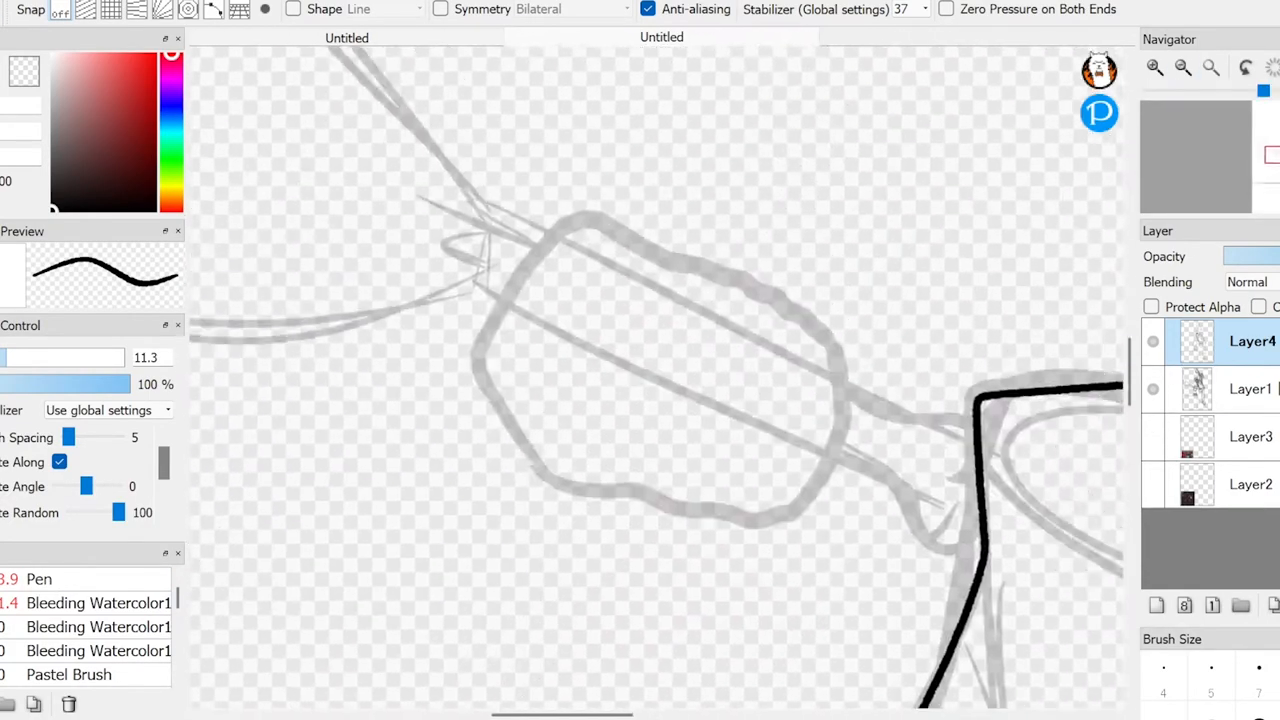
Step: Ink the hammer head, hands, grenade belt, pouch and legs to finish the lineart
drag(545, 305, 790, 395)
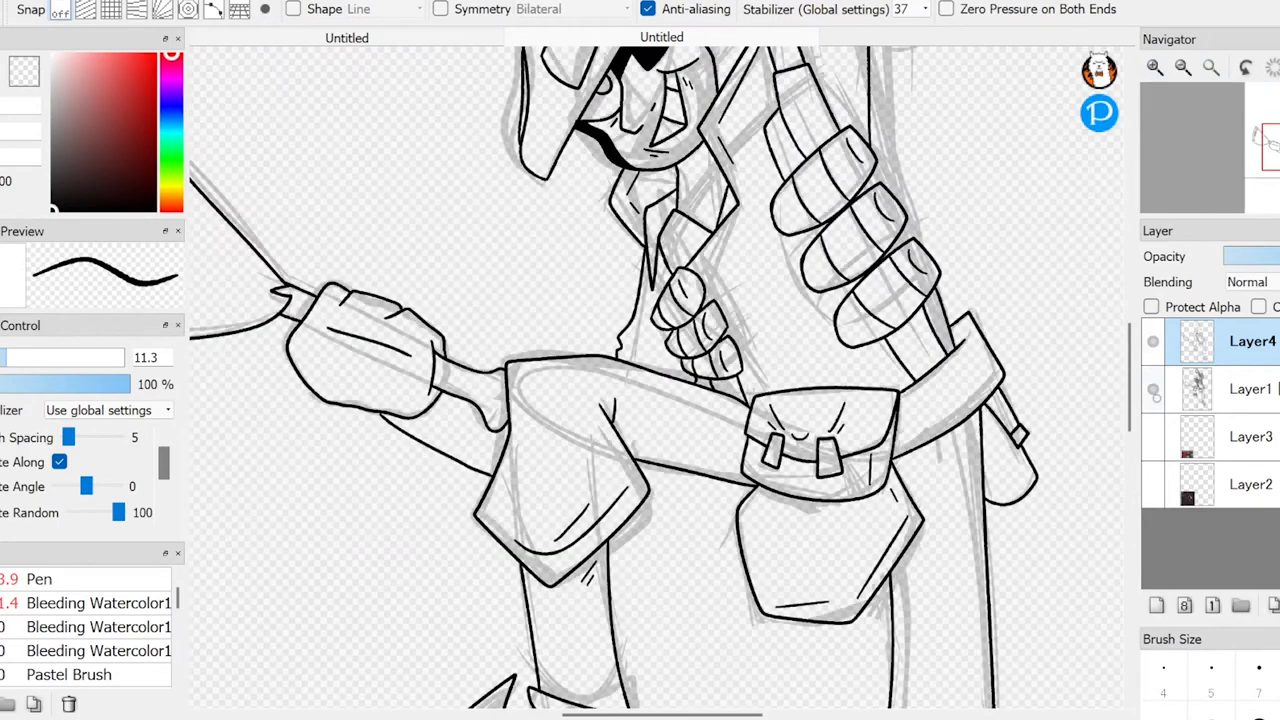
scroll(down, 3)
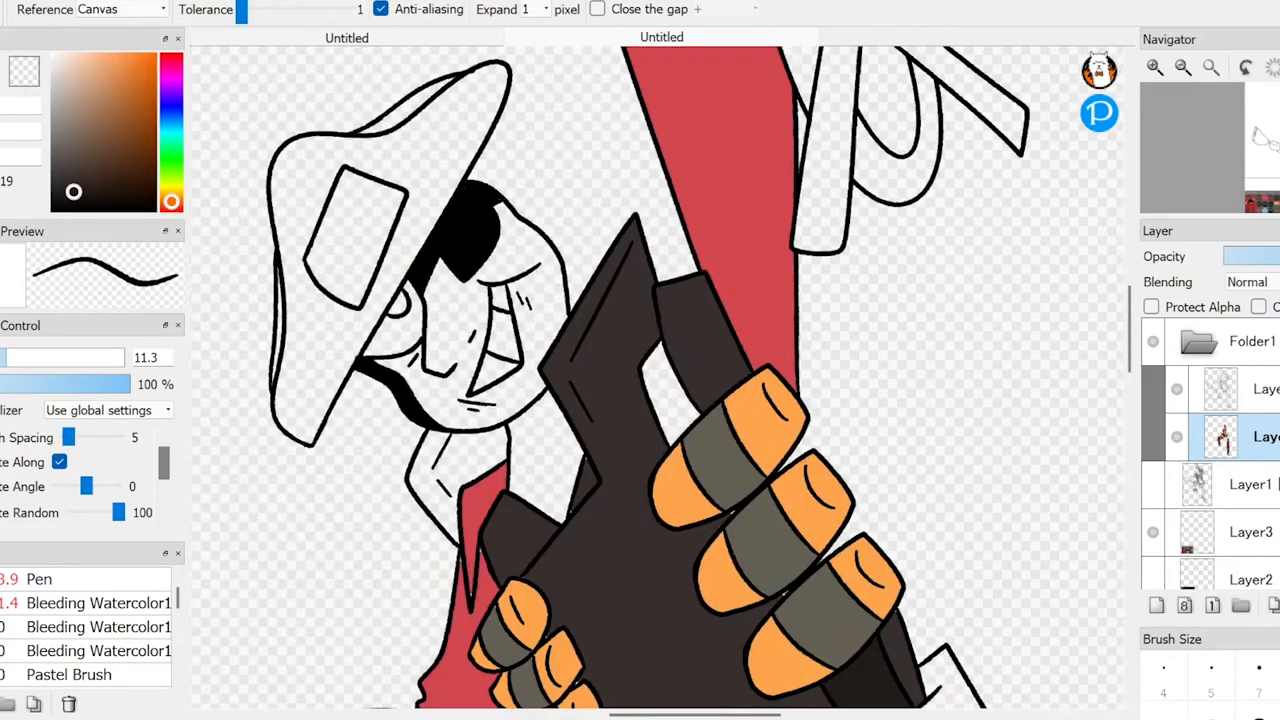
Step: Flood-fill the hat black and grey and the face dark brown with the Bucket
scroll(down, 3)
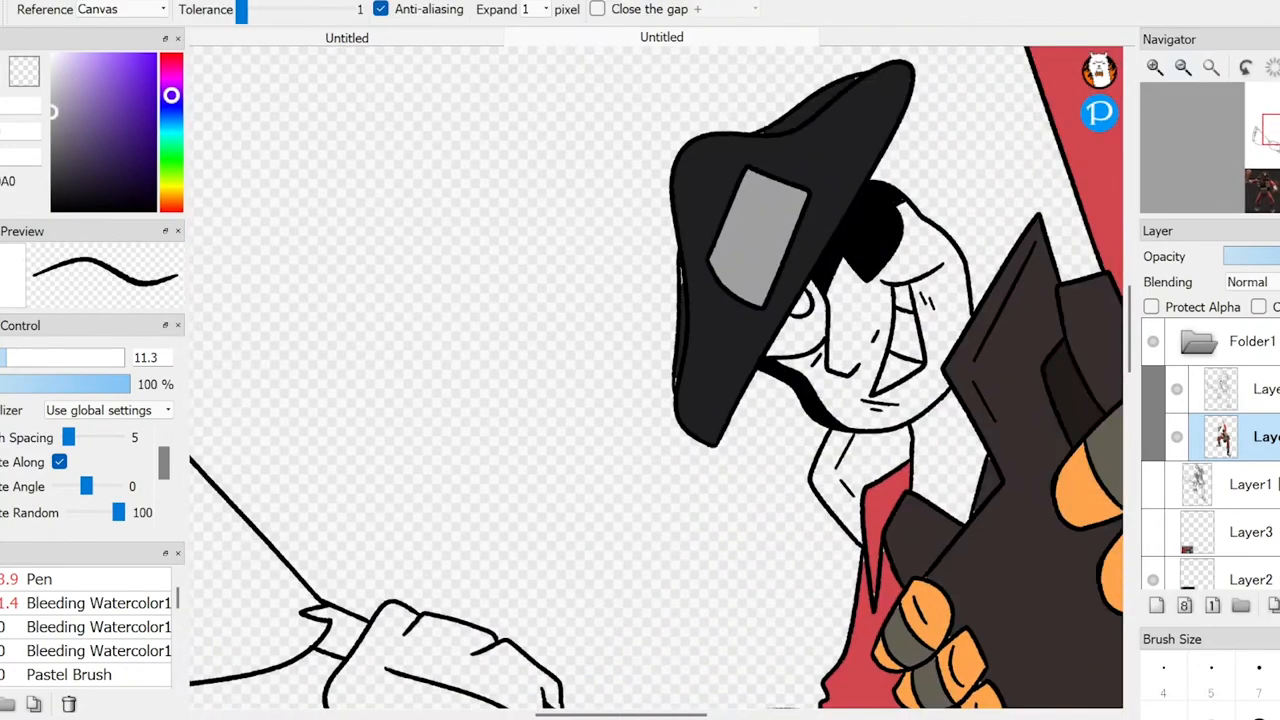
scroll(down, 3)
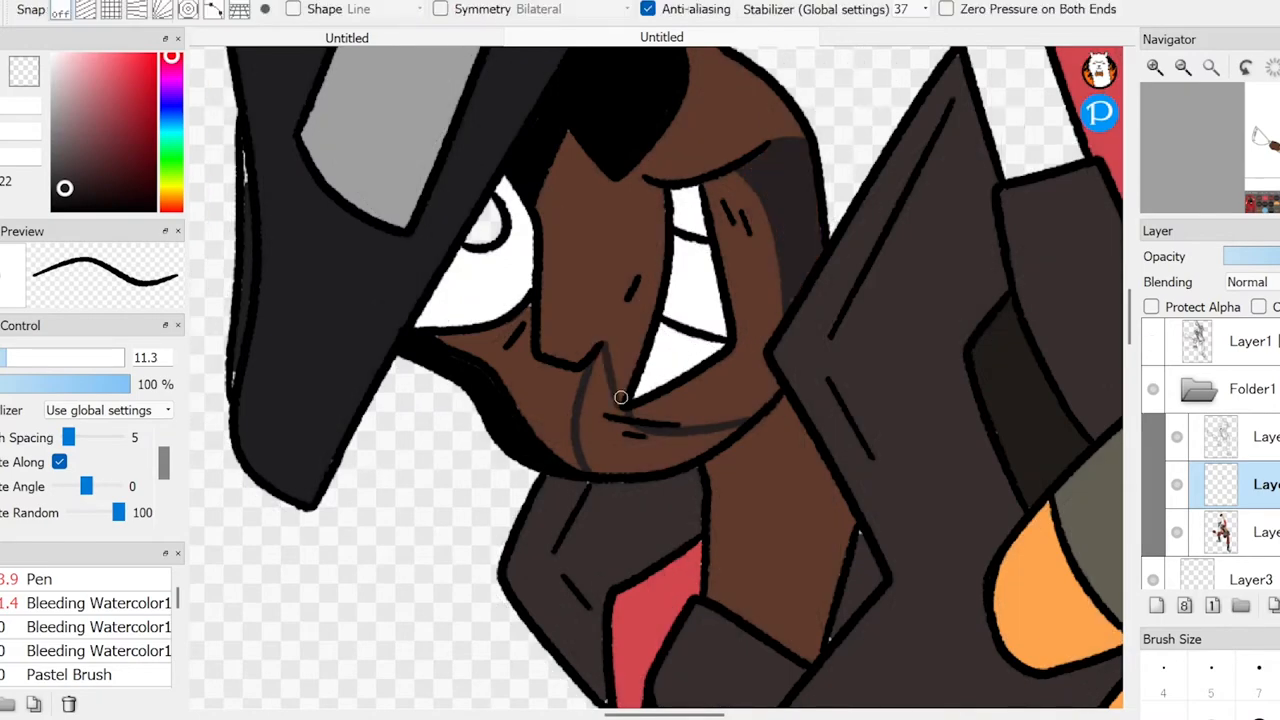
Step: Paint shading lines on the face and gold swirl trim on the hat
drag(600, 400, 650, 435)
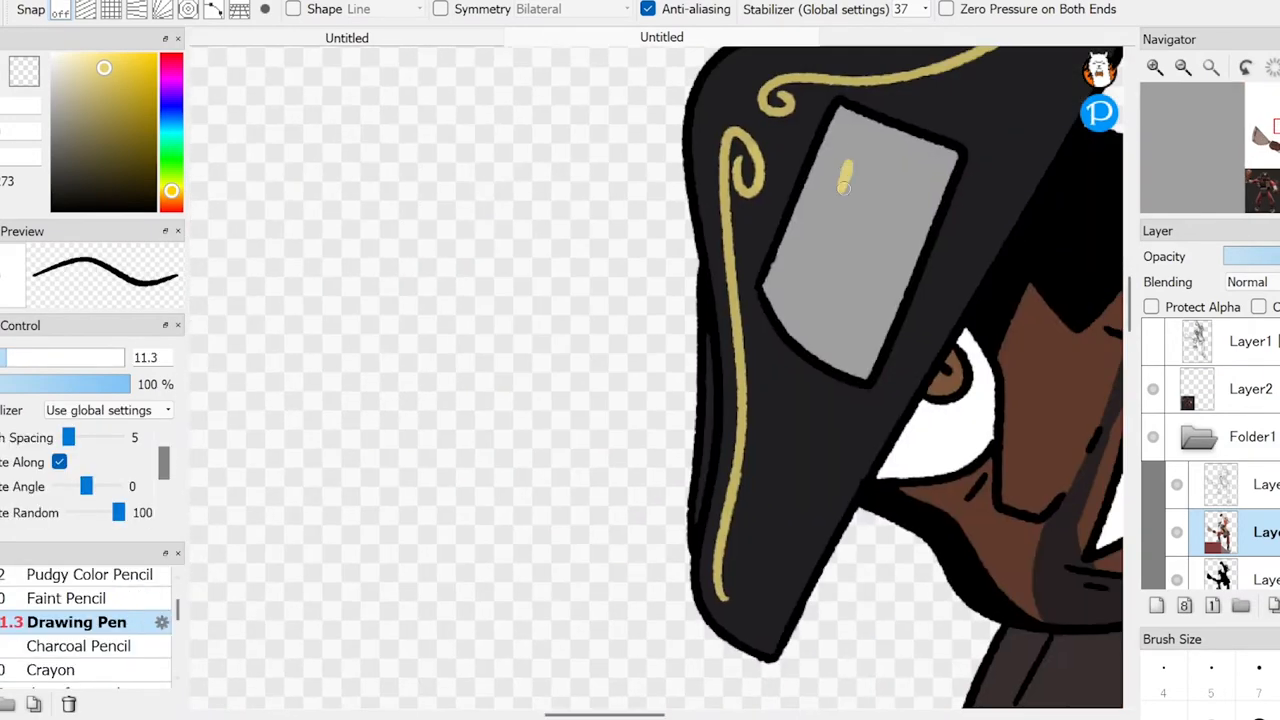
drag(845, 180, 850, 285)
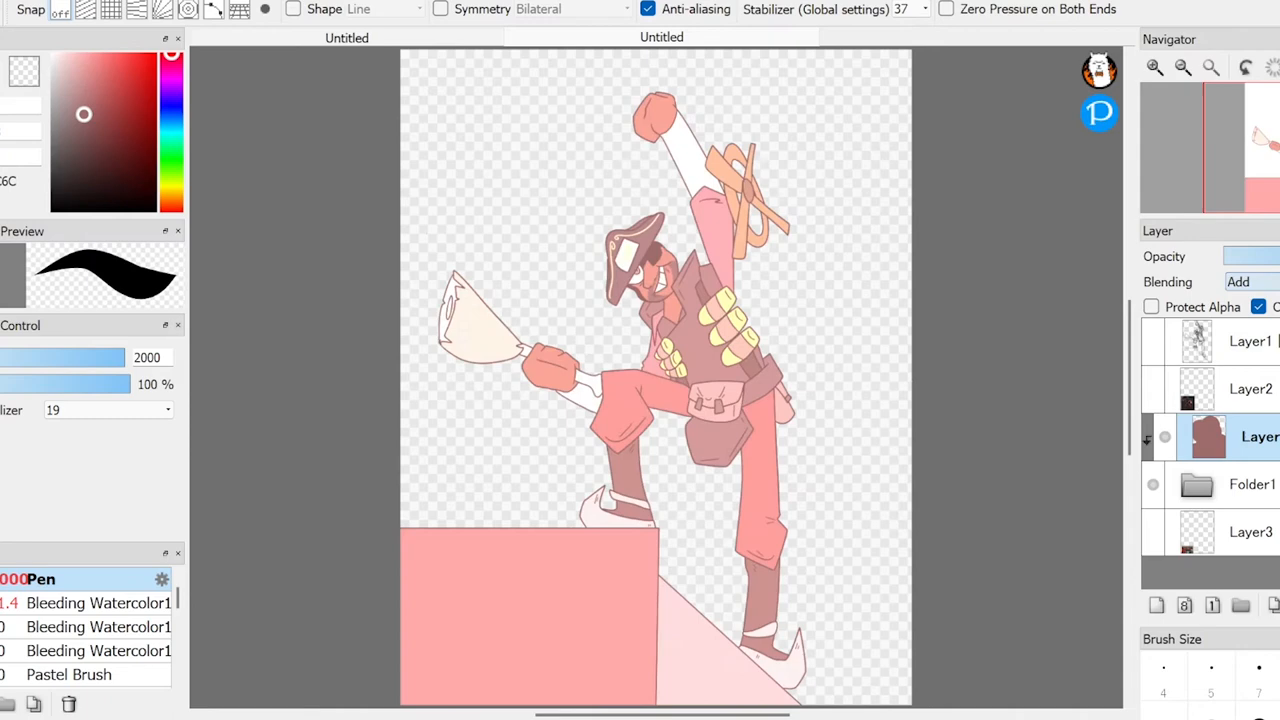
Step: Switch the watercolour texture layer's blending mode from Normal to Overlay
click(1260, 281)
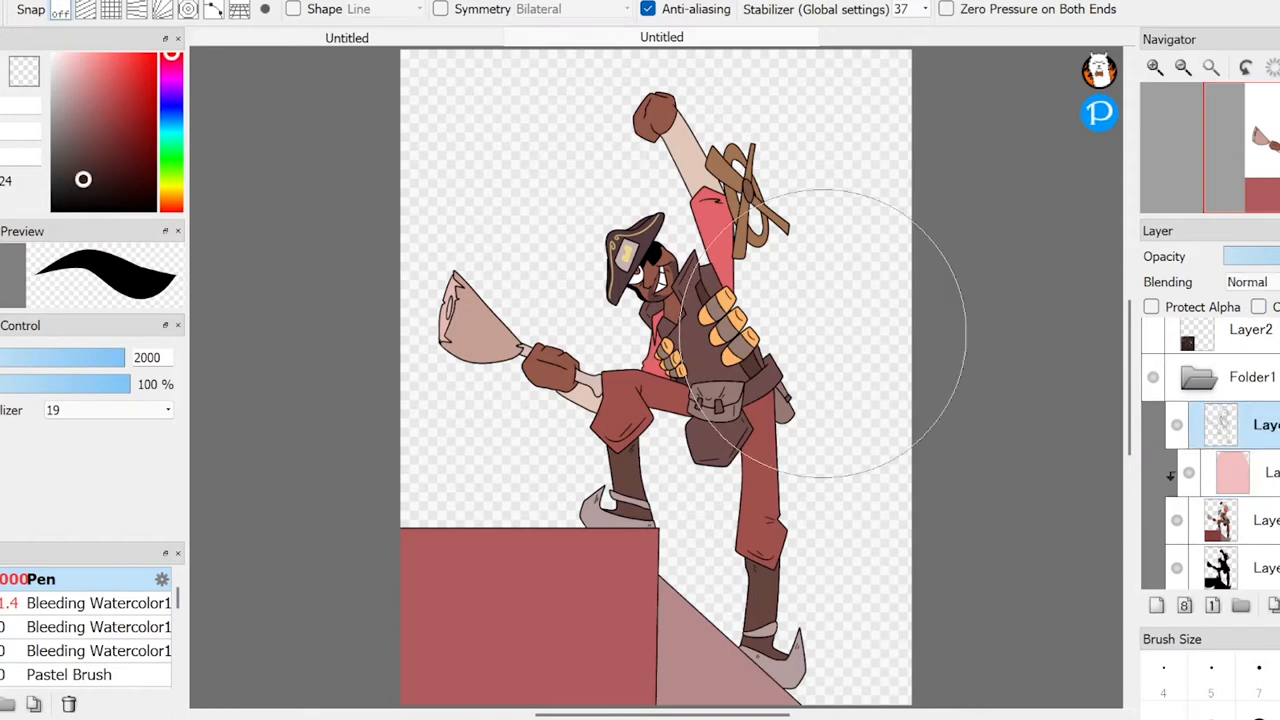
click(1151, 306)
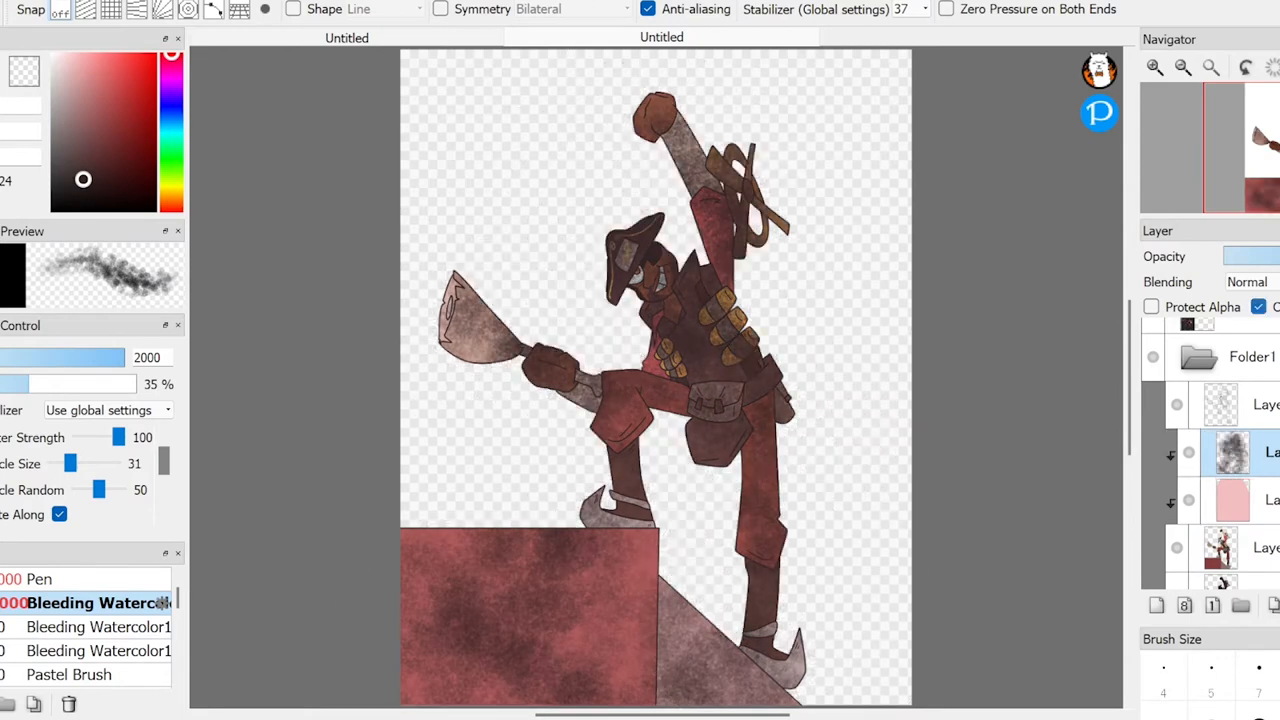
click(1248, 281)
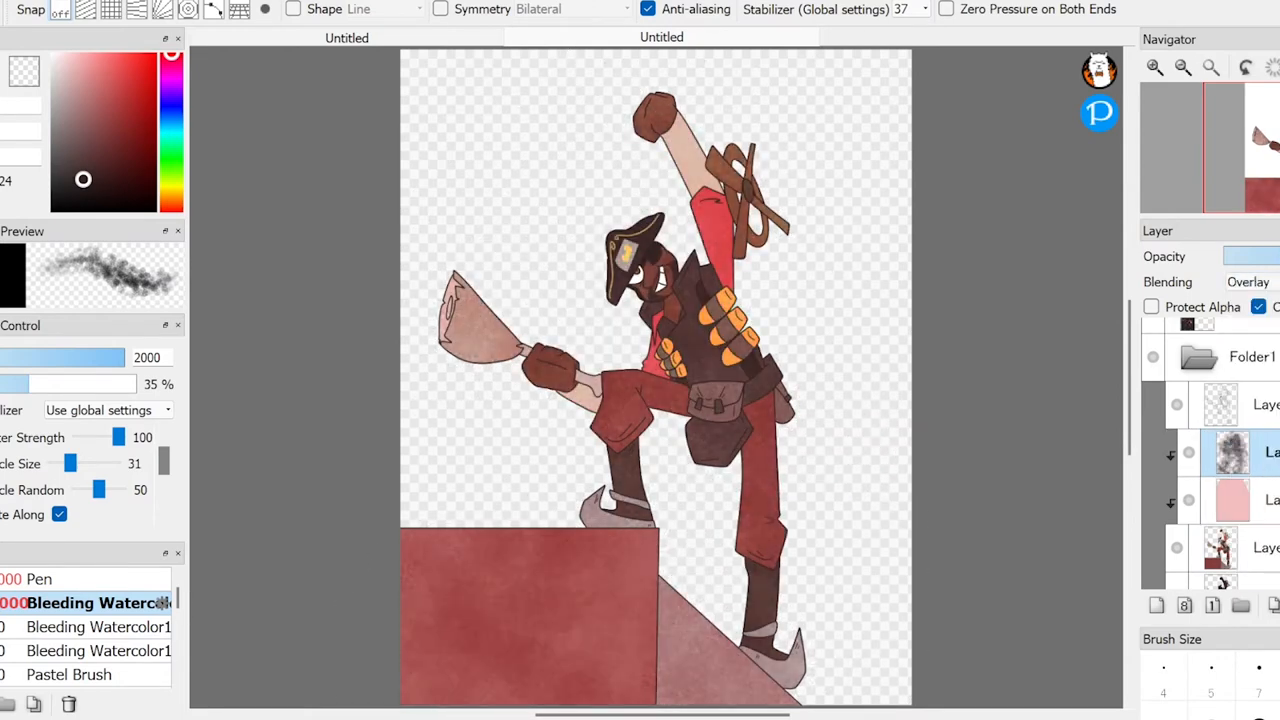
Step: Pick a soft watercolour-style brush and shade the arm, face, vest and shovel blade
click(70, 600)
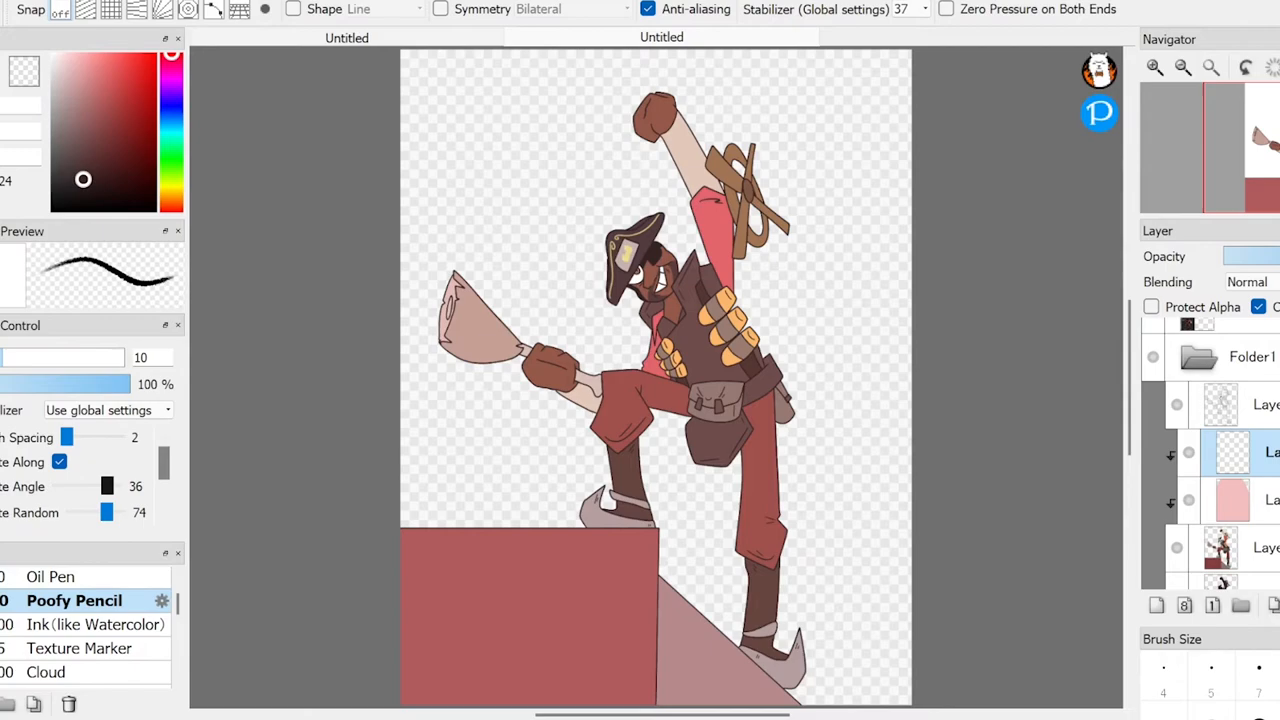
click(75, 624)
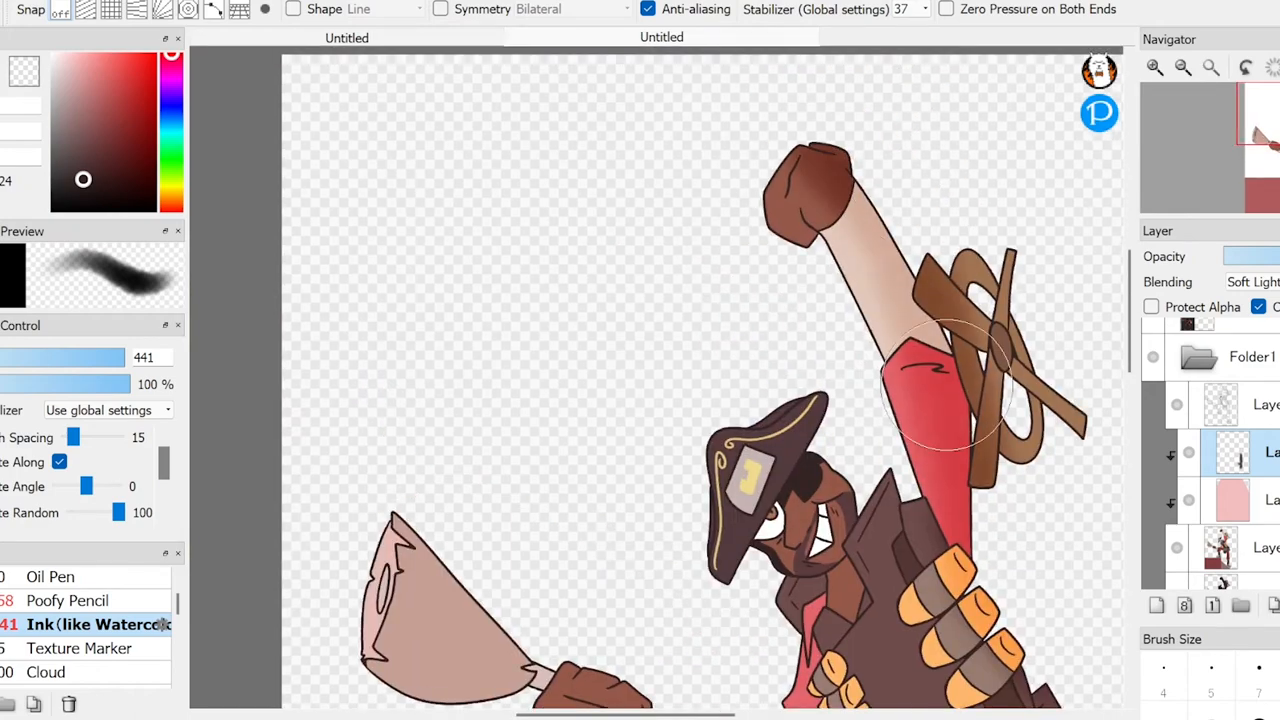
scroll(down, 3)
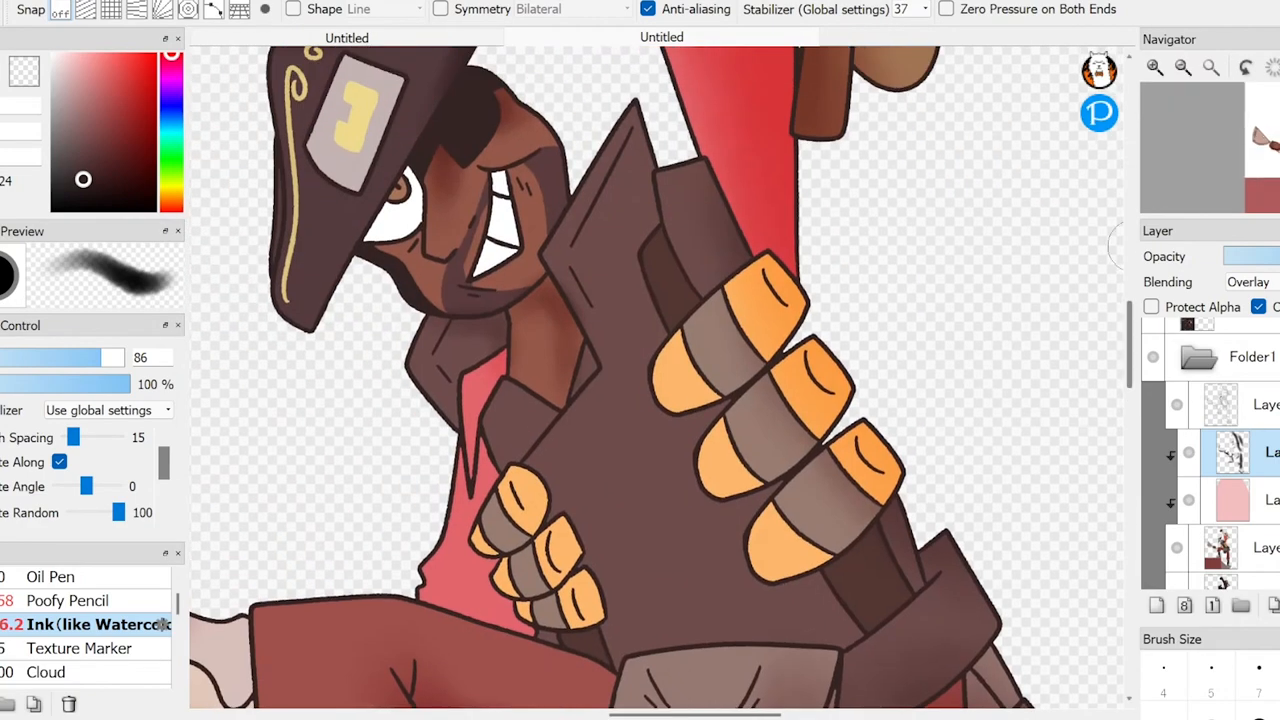
scroll(down, 3)
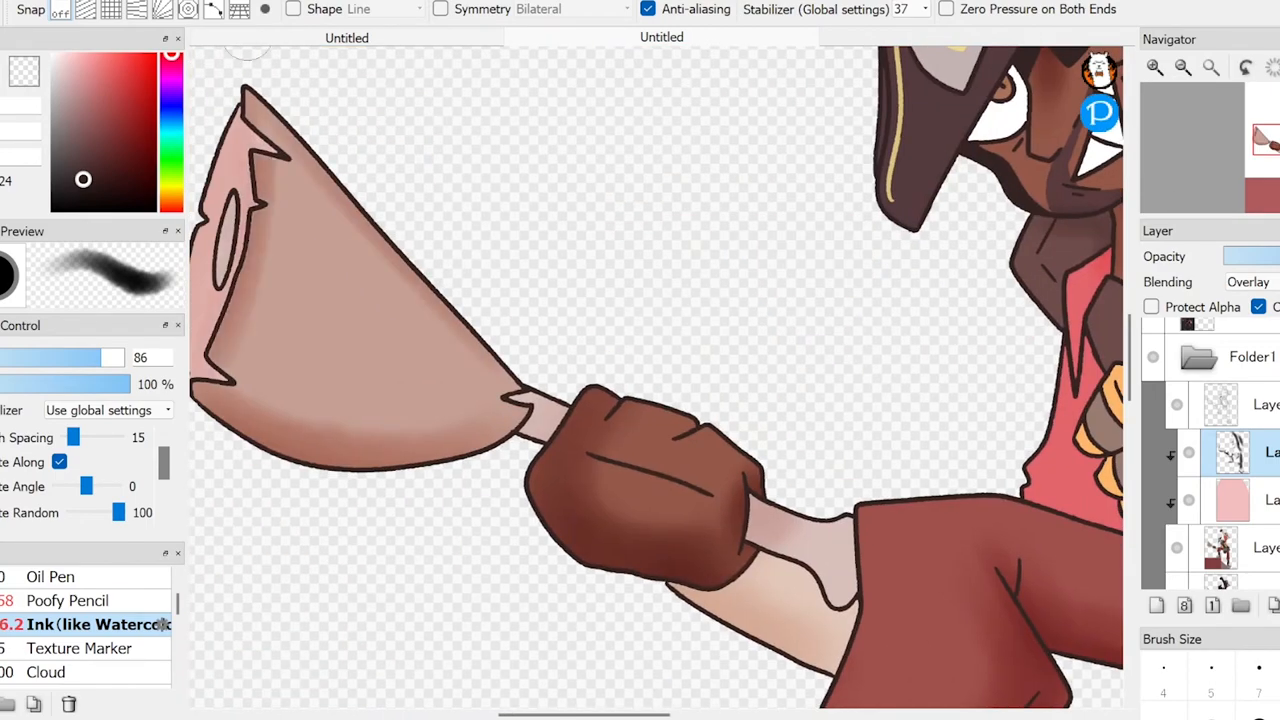
scroll(down, 3)
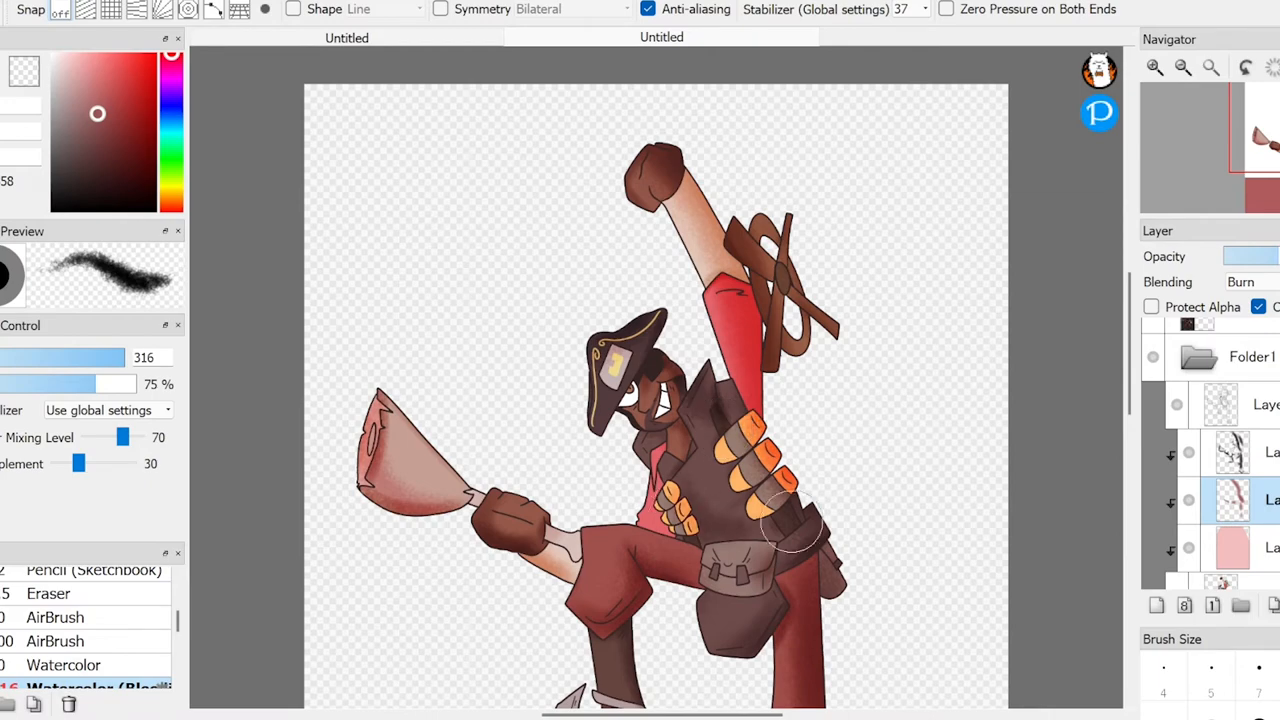
Step: On a Burn layer, darken the shovel, trousers and block beneath the boots
scroll(down, 3)
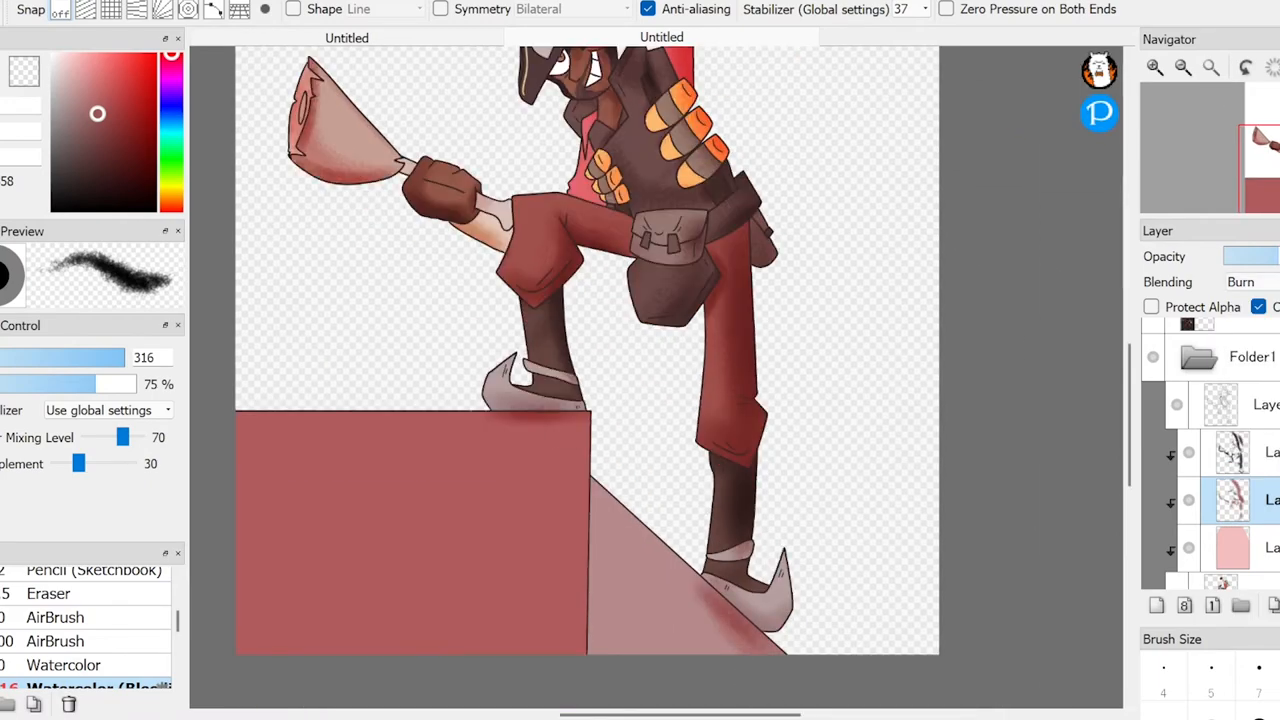
click(1243, 281)
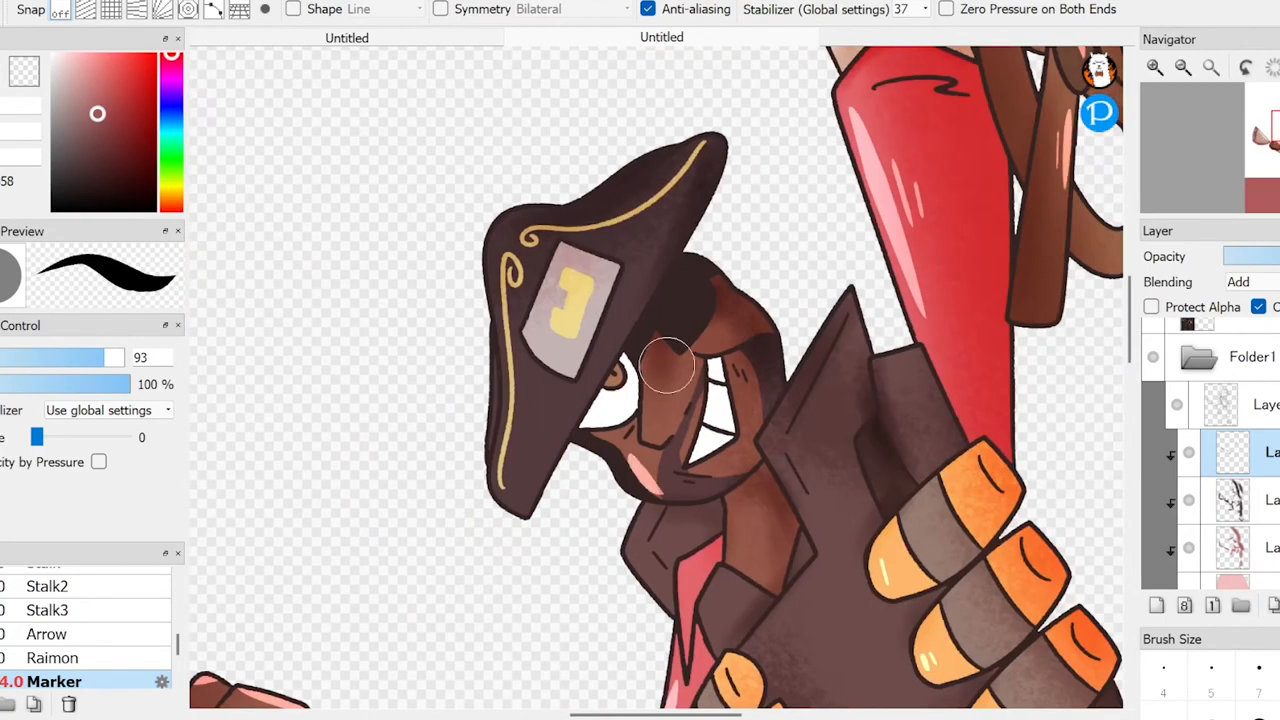
Step: Paint glossy highlights on the sleeve and blush on the cheeks with the Marker
scroll(down, 3)
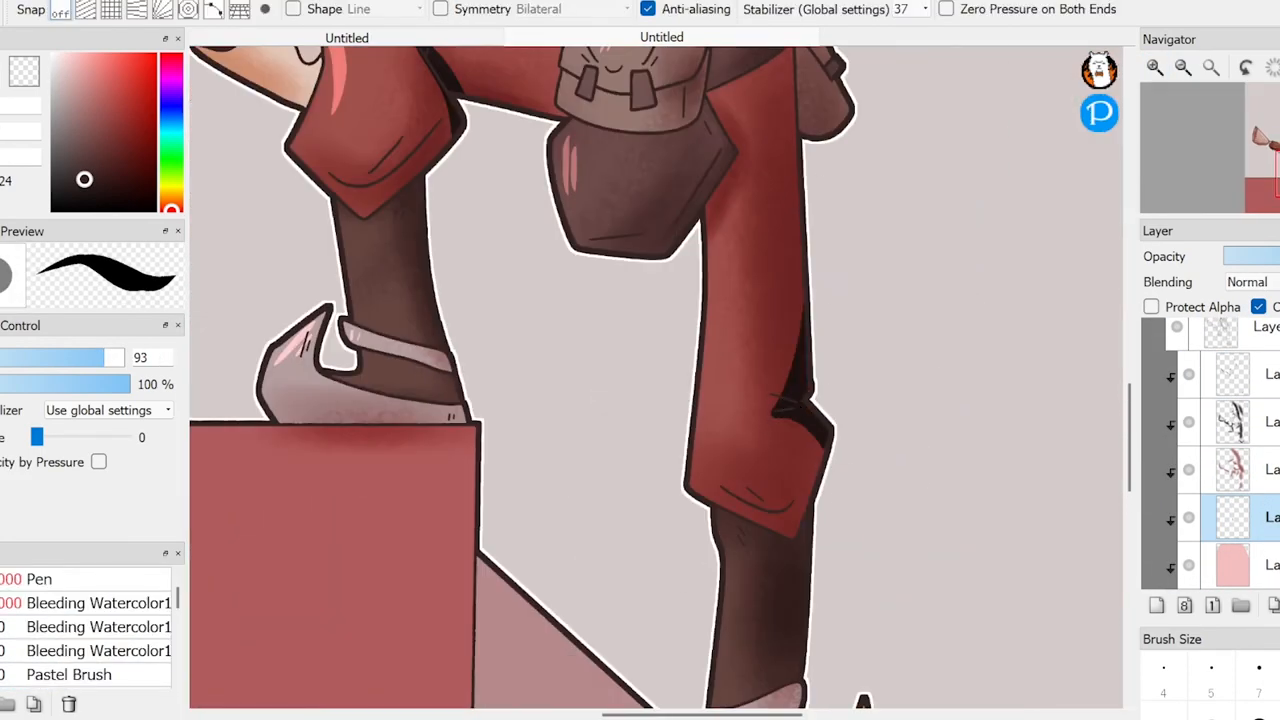
Step: Add a white outline, pale background and extra shine on trousers, glove and sleeve
click(1247, 281)
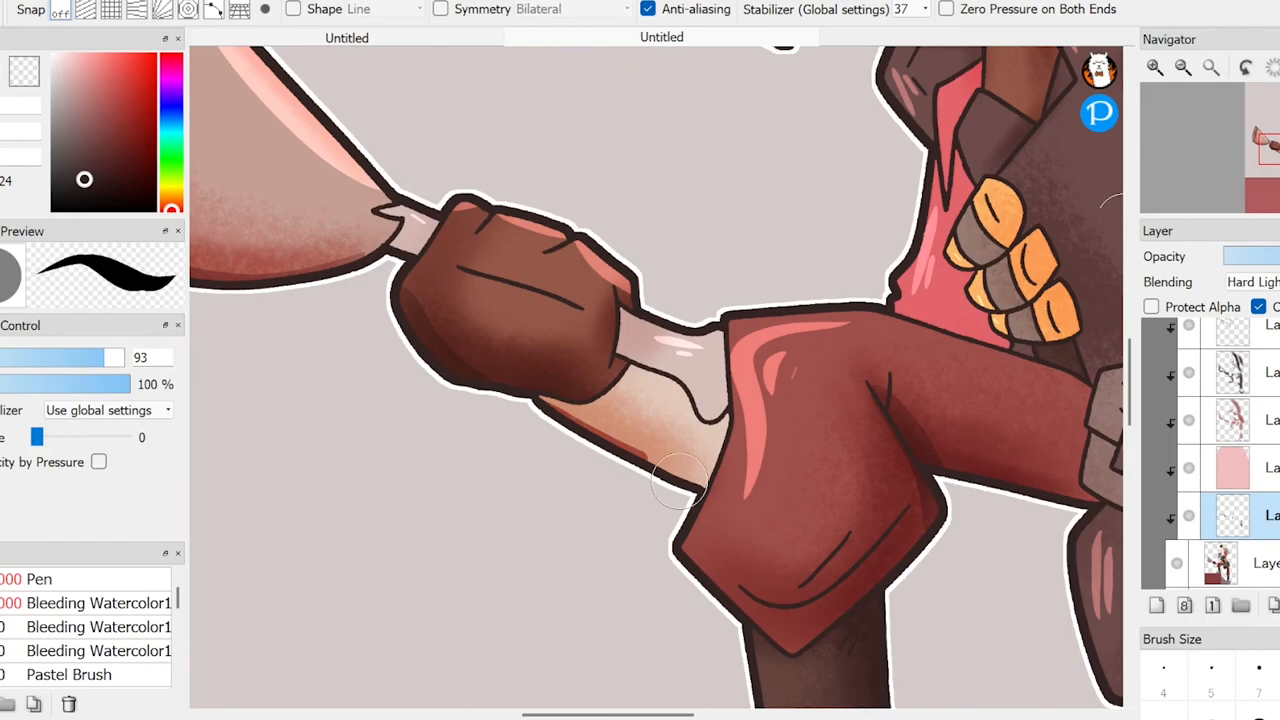
scroll(down, 3)
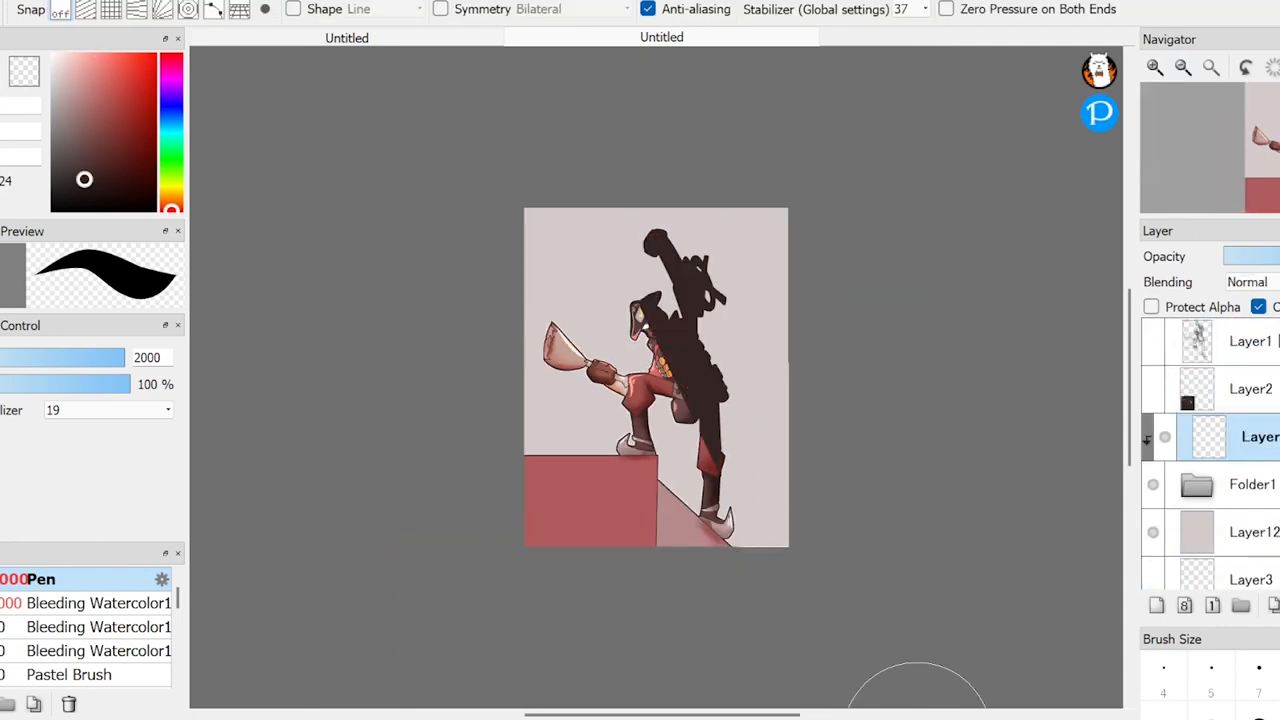
Step: Switch the dark silhouette layer's blending mode from Normal to Overlay
click(1248, 281)
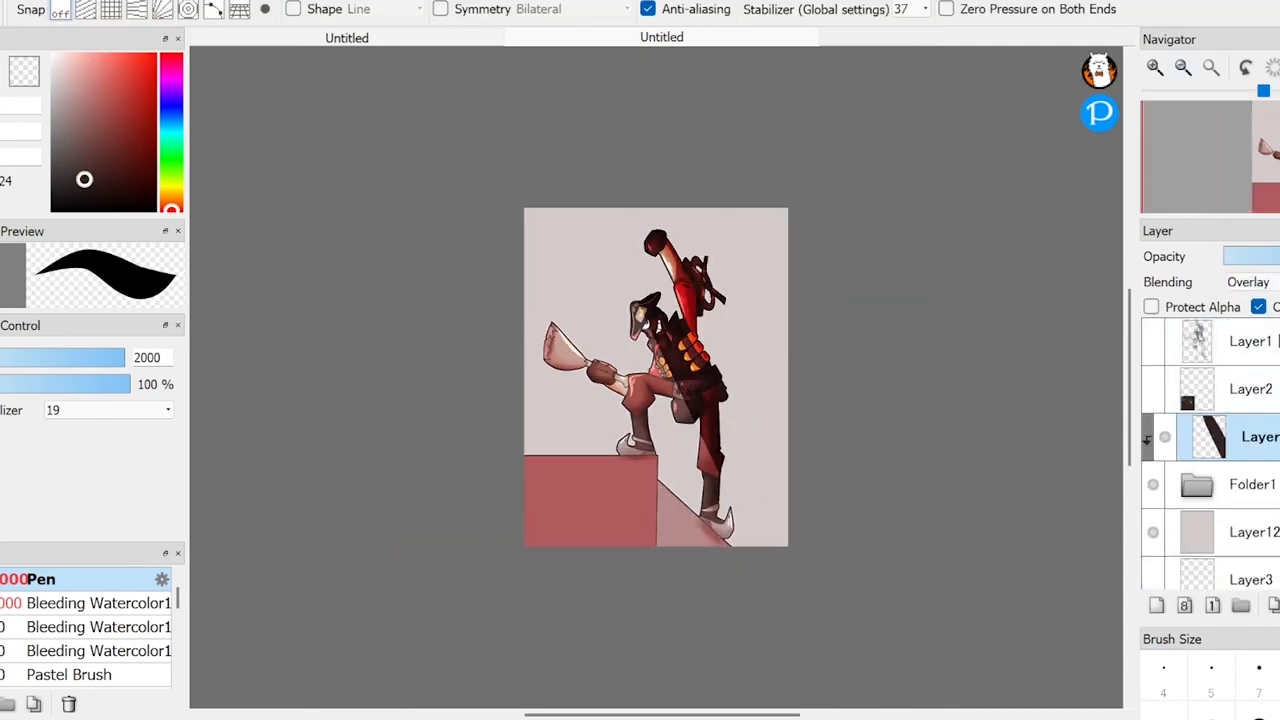